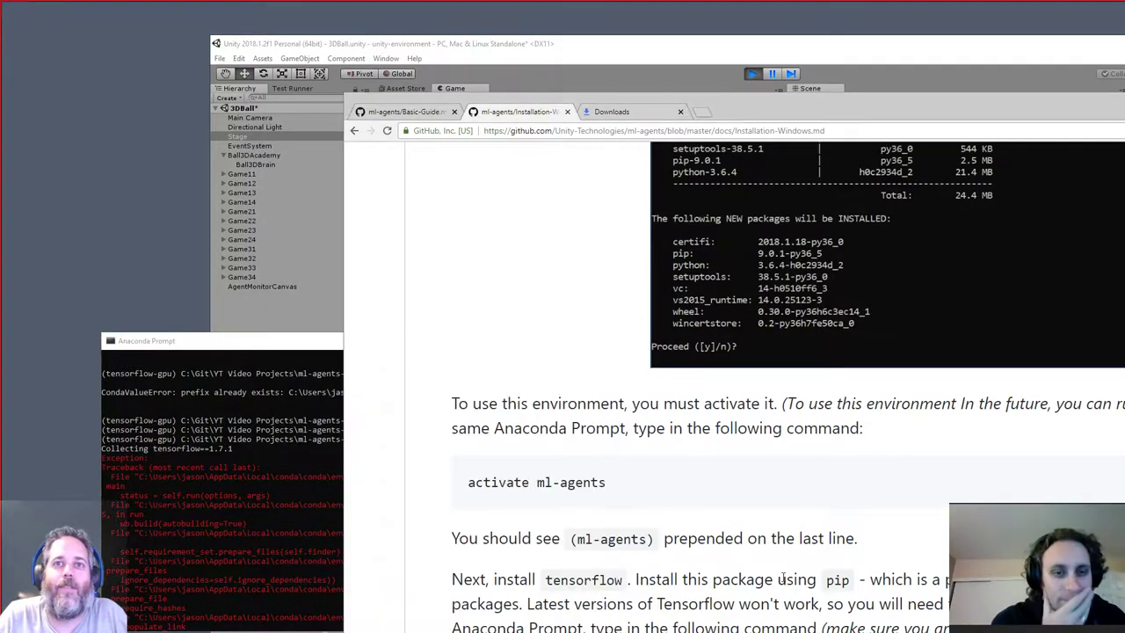
# - Run pip install tensorflow==1.7.1 in the active ml-agents environment
pyautogui.scroll(-3)
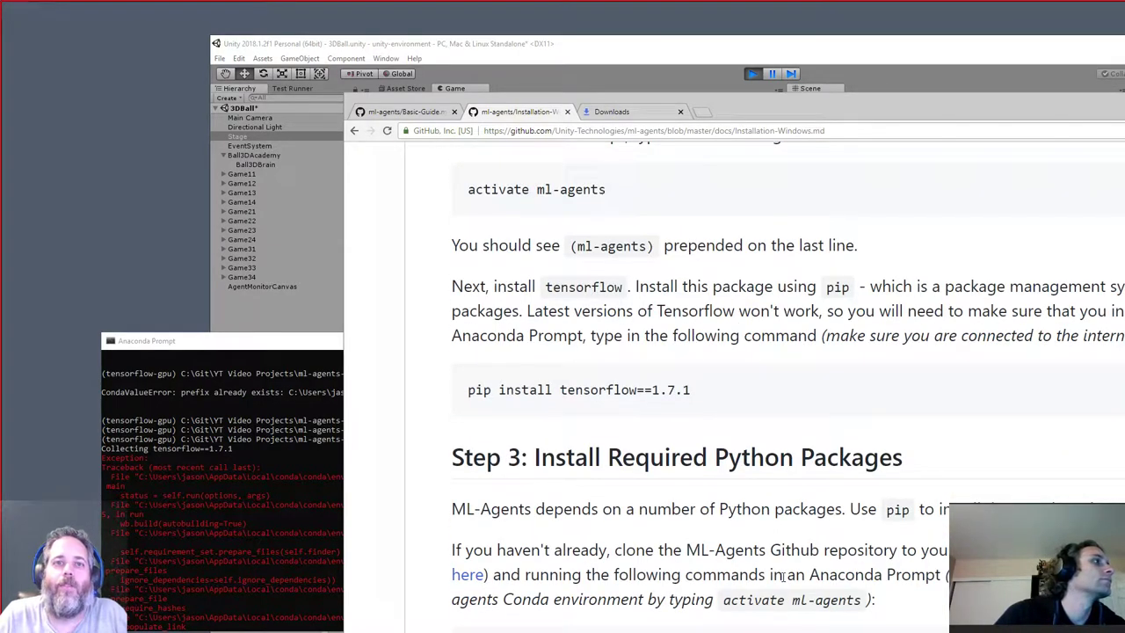
pyautogui.scroll(3)
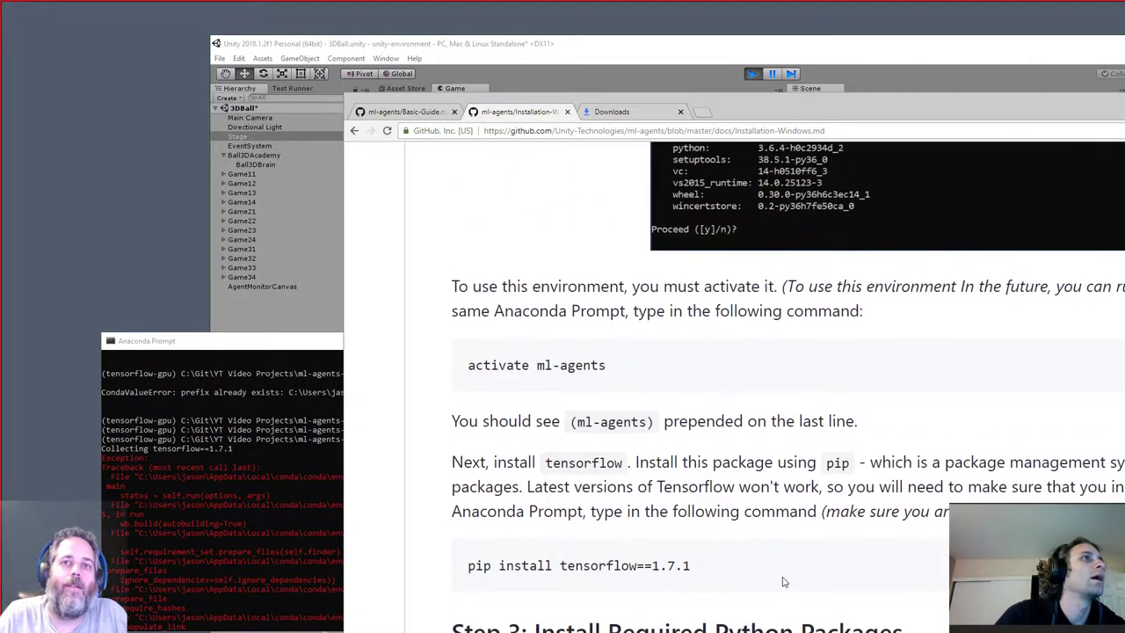
pyautogui.scroll(3)
pyautogui.write('activate ml-agents')
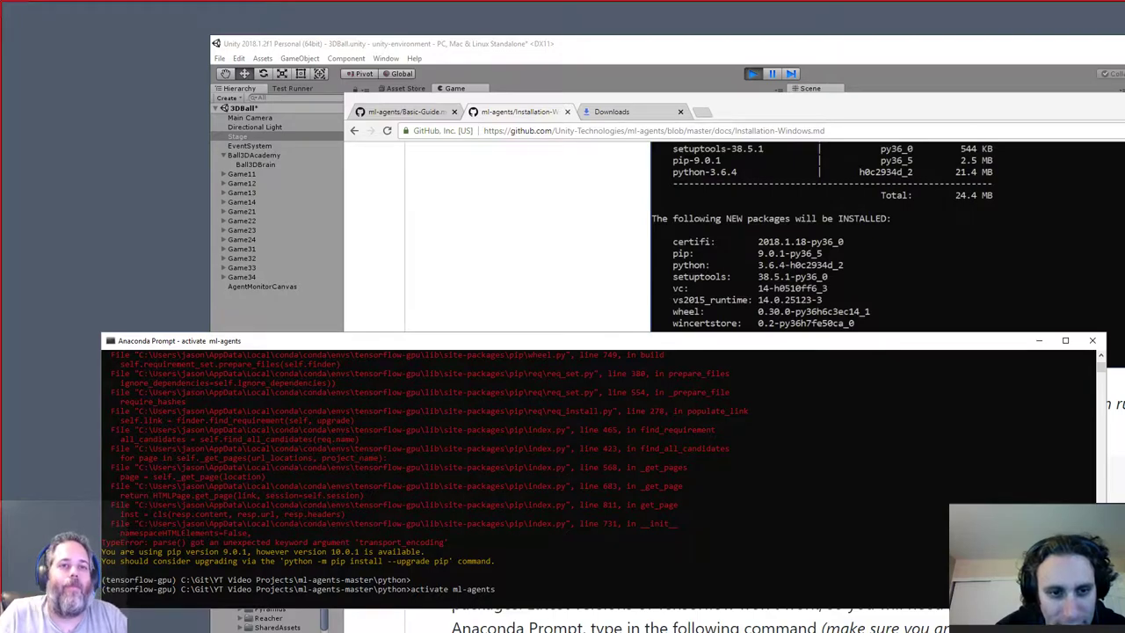
pyautogui.moveTo(288, 587)
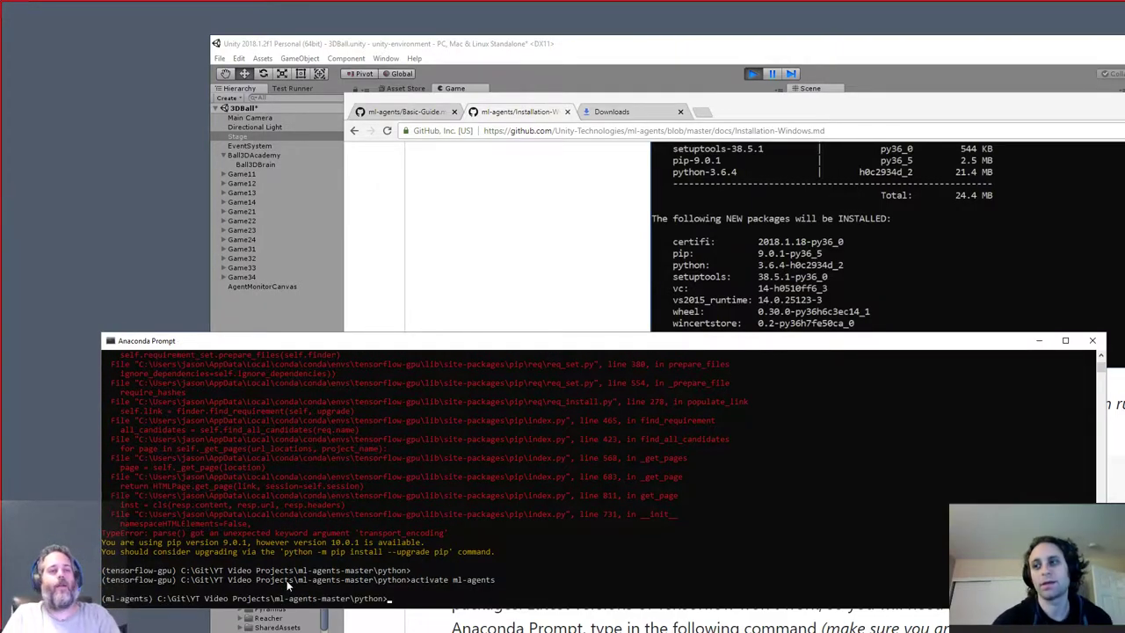
pyautogui.write('pip install tensorflow==1.7.1')
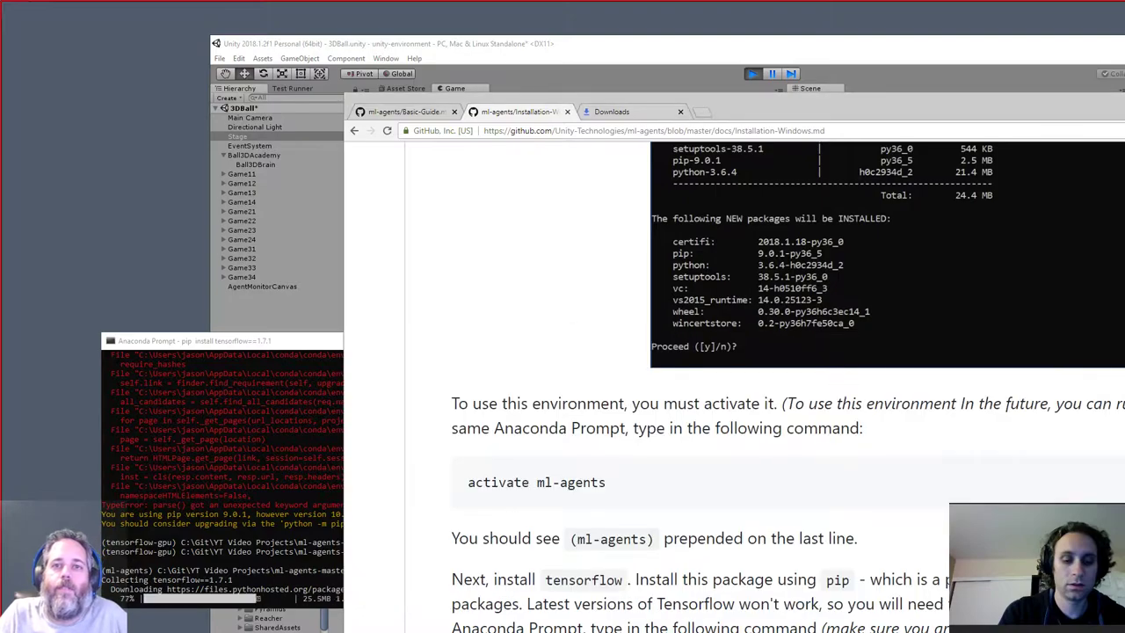
pyautogui.scroll(-3)
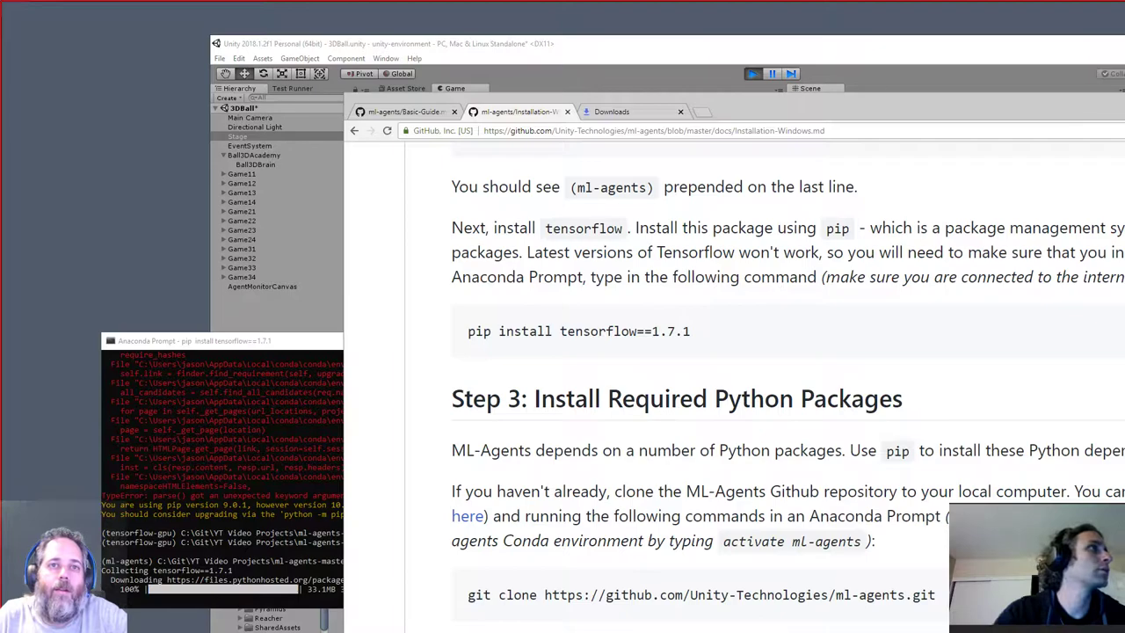
pyautogui.scroll(-3)
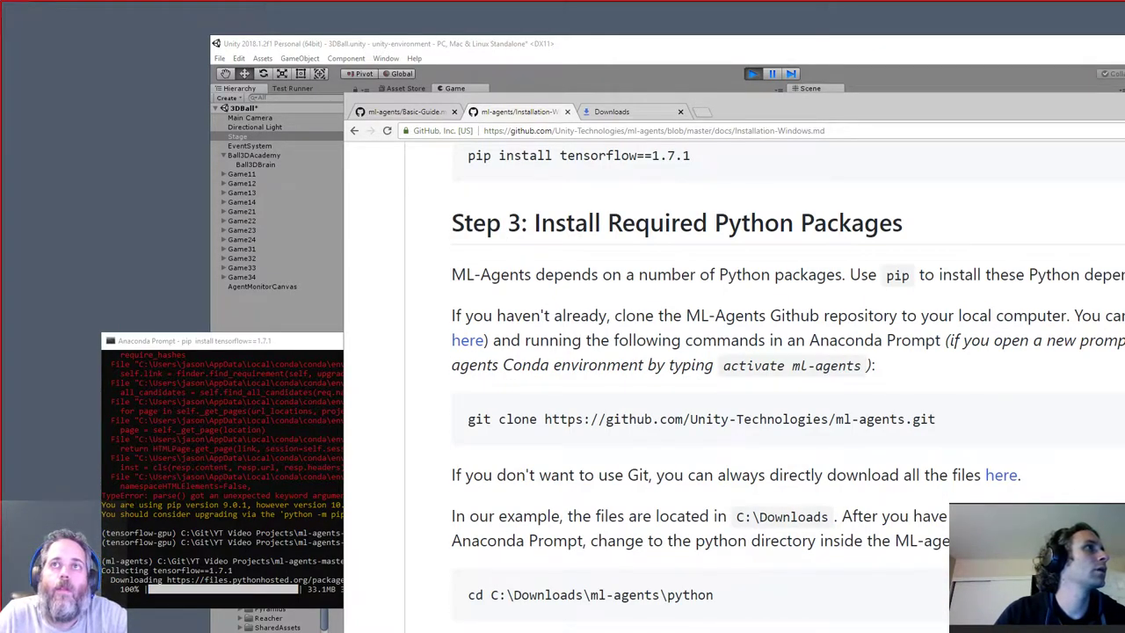
pyautogui.scroll(3)
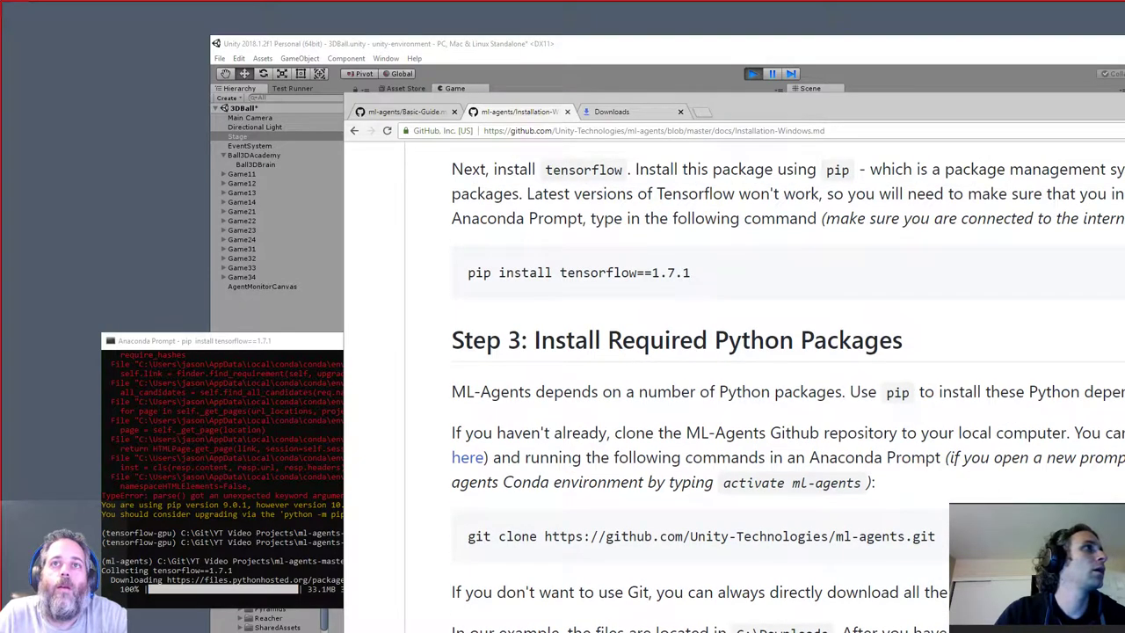
pyautogui.moveTo(916, 397)
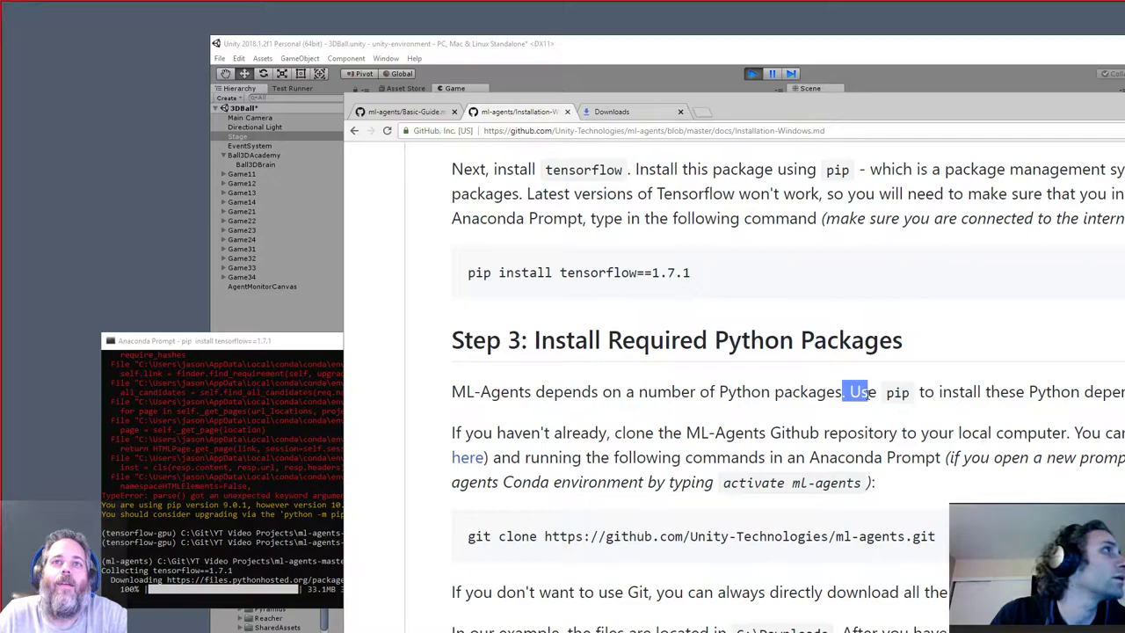
pyautogui.scroll(-3)
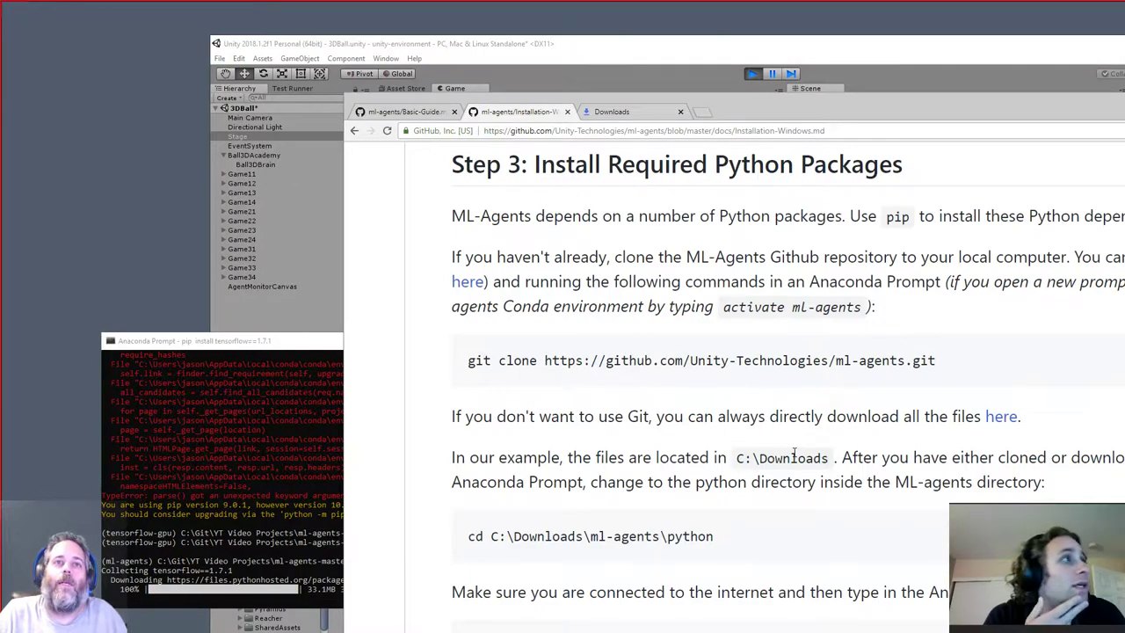
pyautogui.moveTo(728, 475)
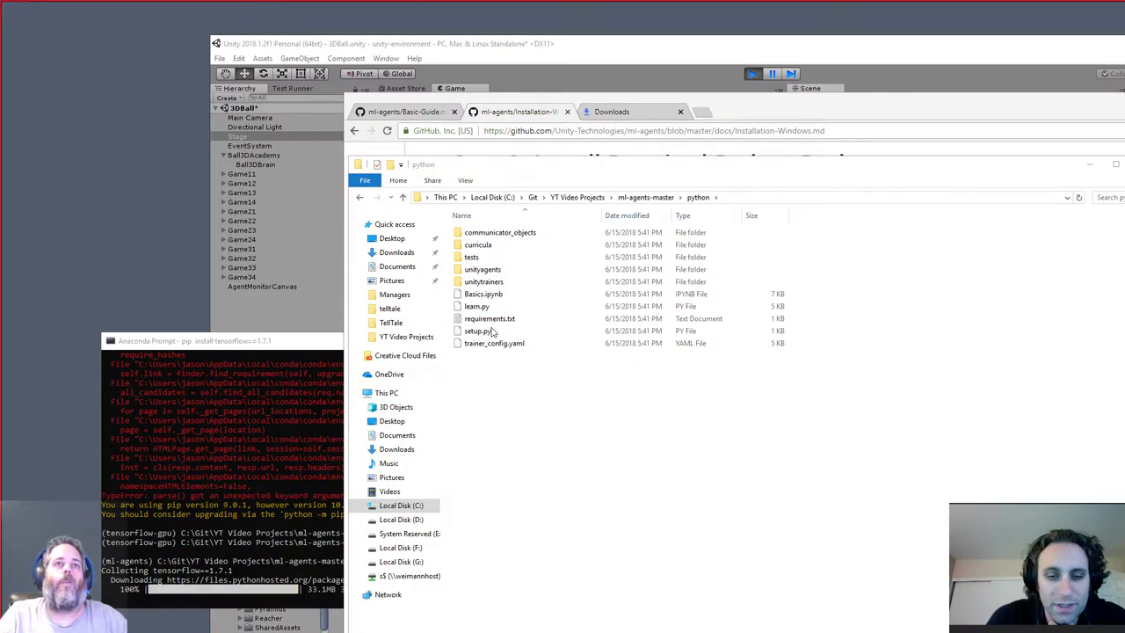
# - Open ml-agents-master\python\requirements.txt with Edit with Notepad++ to show its ten packages
pyautogui.click(490, 318)
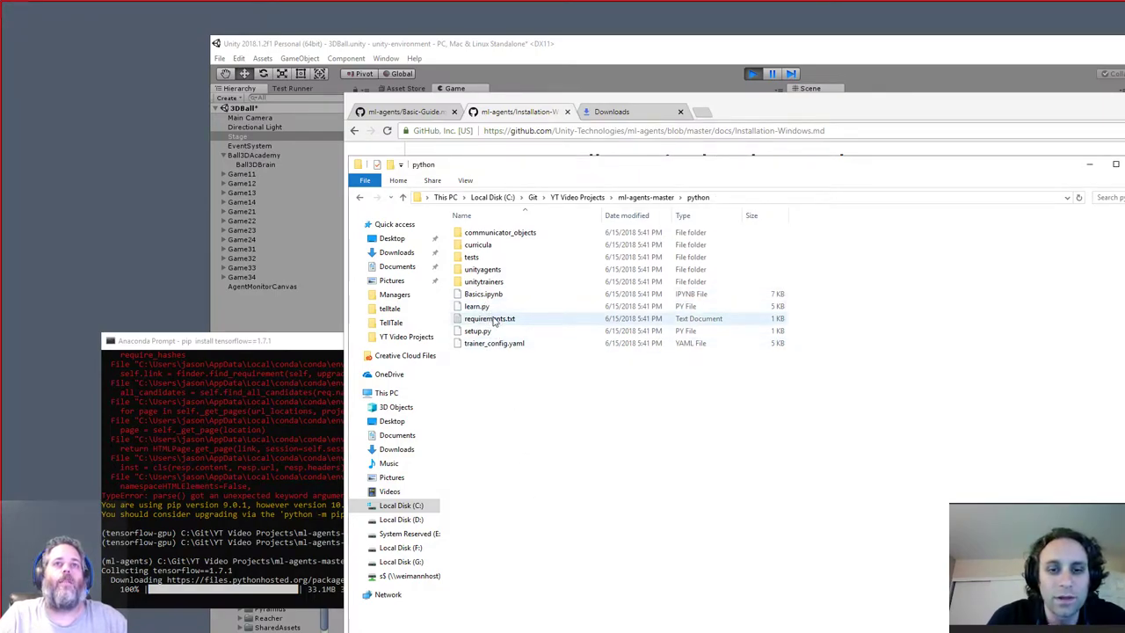
pyautogui.click(489, 318)
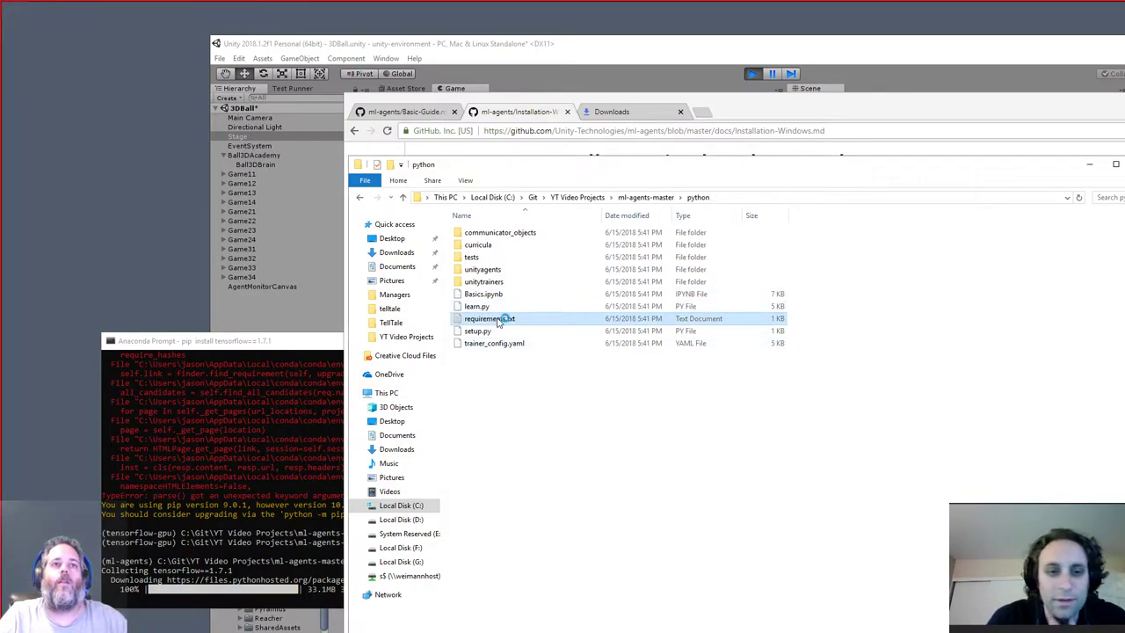
pyautogui.doubleClick(490, 318)
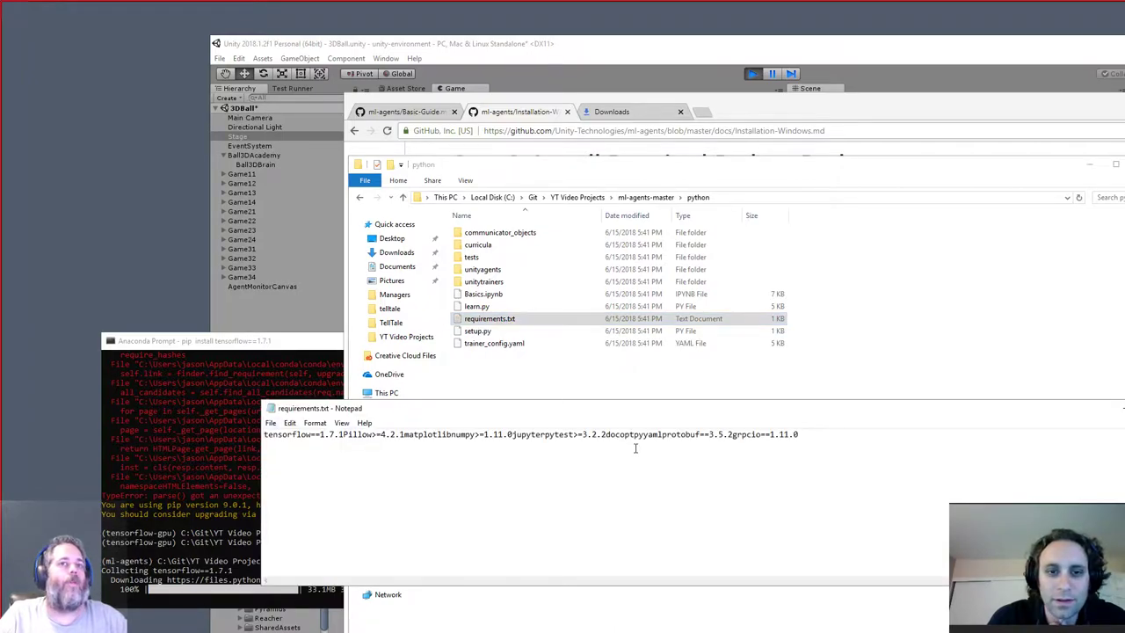
pyautogui.moveTo(668, 548)
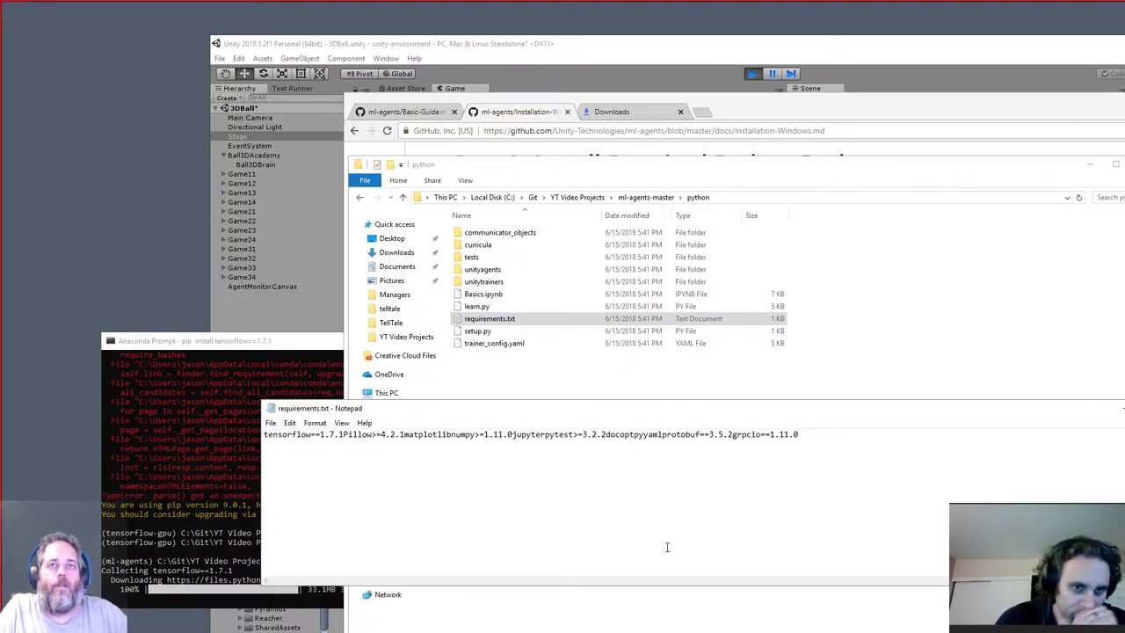
pyautogui.moveTo(571, 401)
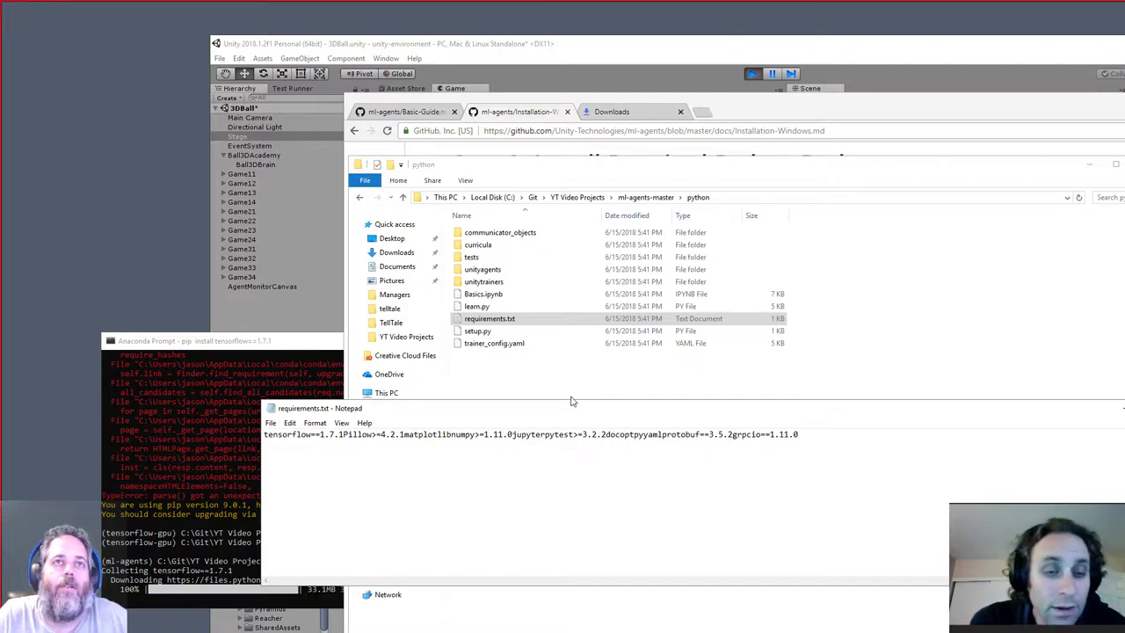
pyautogui.rightClick(490, 318)
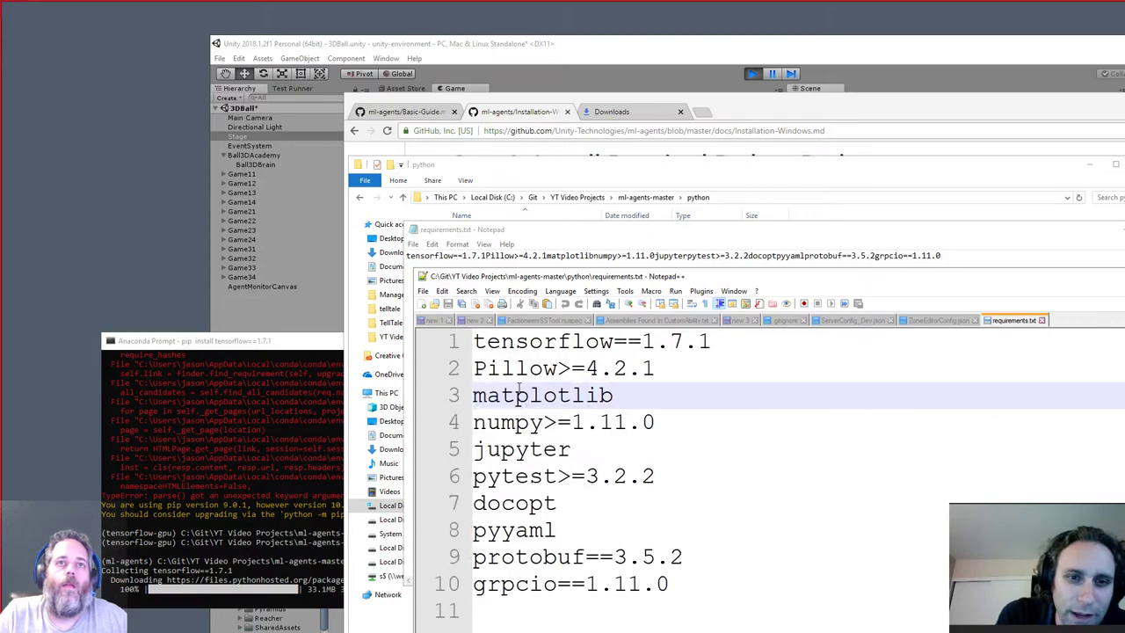
# - Read the package versions in requirements.txt, from tensorflow==1.7.1 to grpcio==1.11.0
pyautogui.click(571, 449)
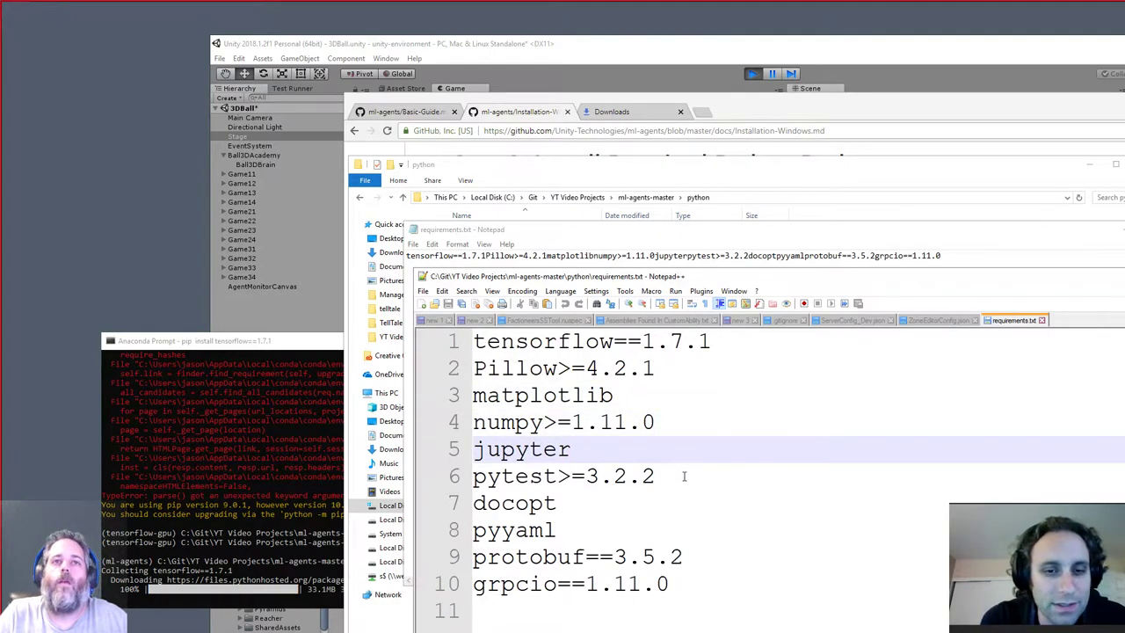
pyautogui.moveTo(672, 454)
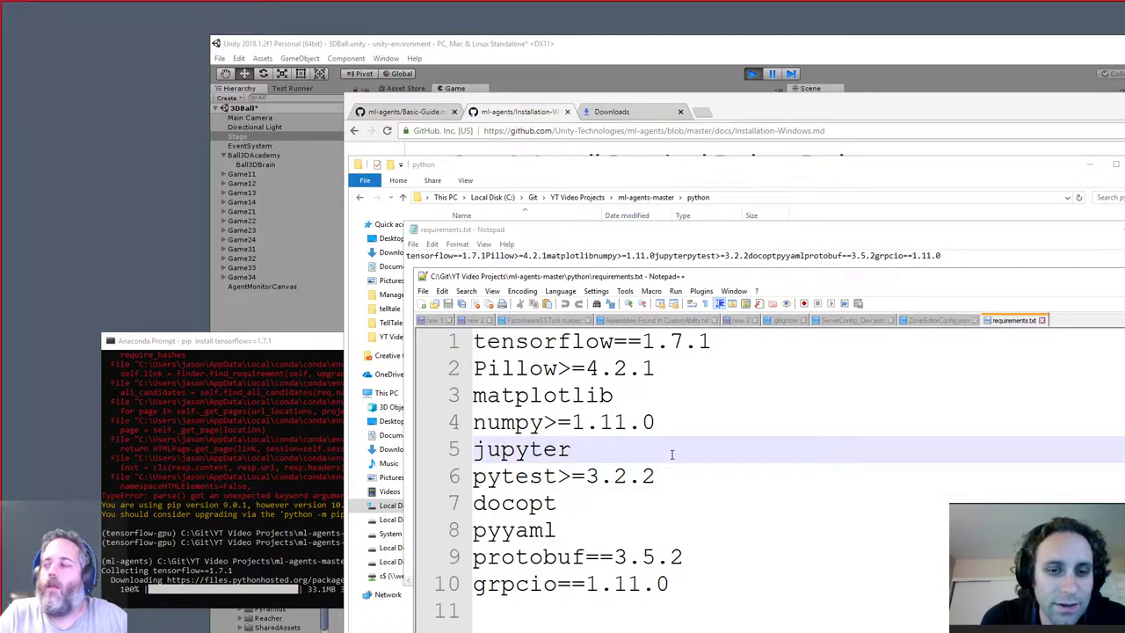
pyautogui.click(572, 449)
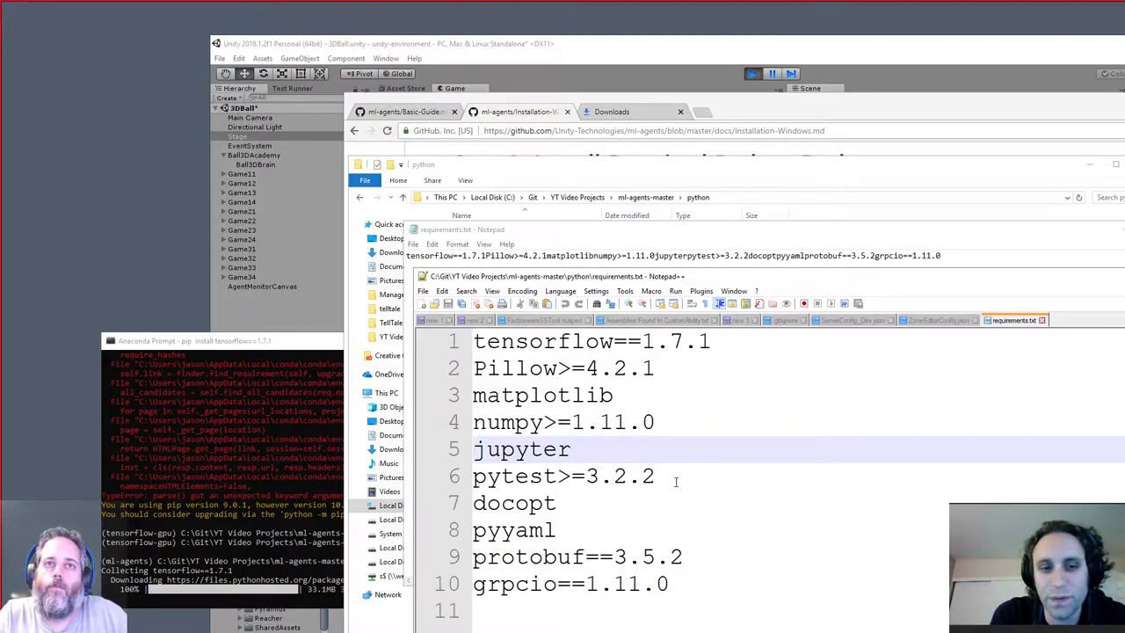
pyautogui.click(655, 476)
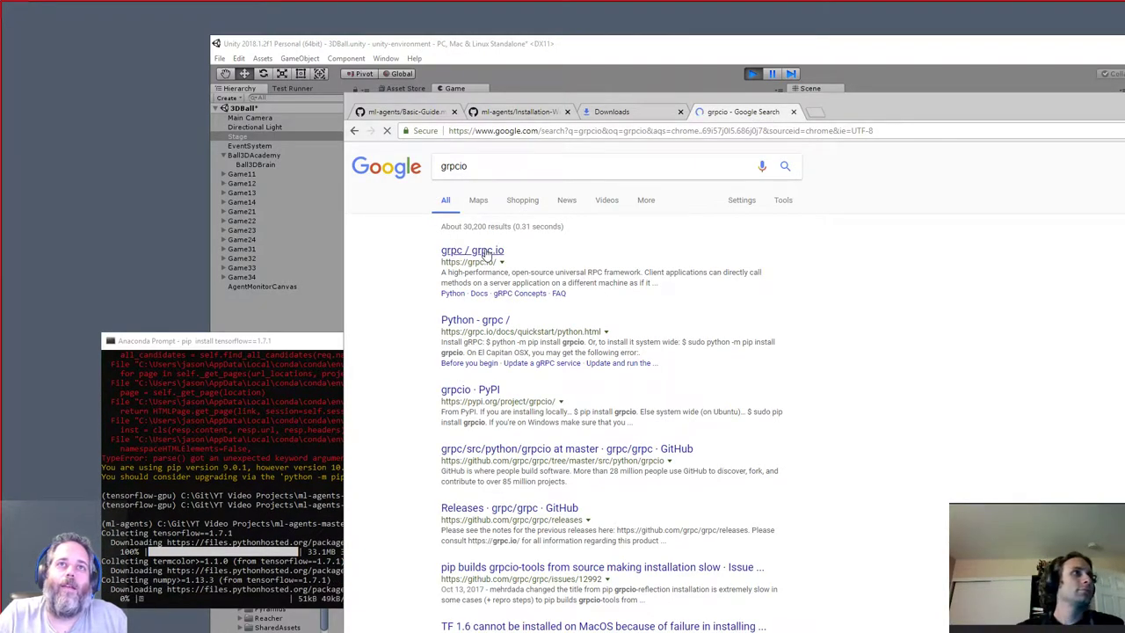
# - Open the grpc.io result from the grpcio search, return, reopen it and scroll the homepage
pyautogui.click(472, 251)
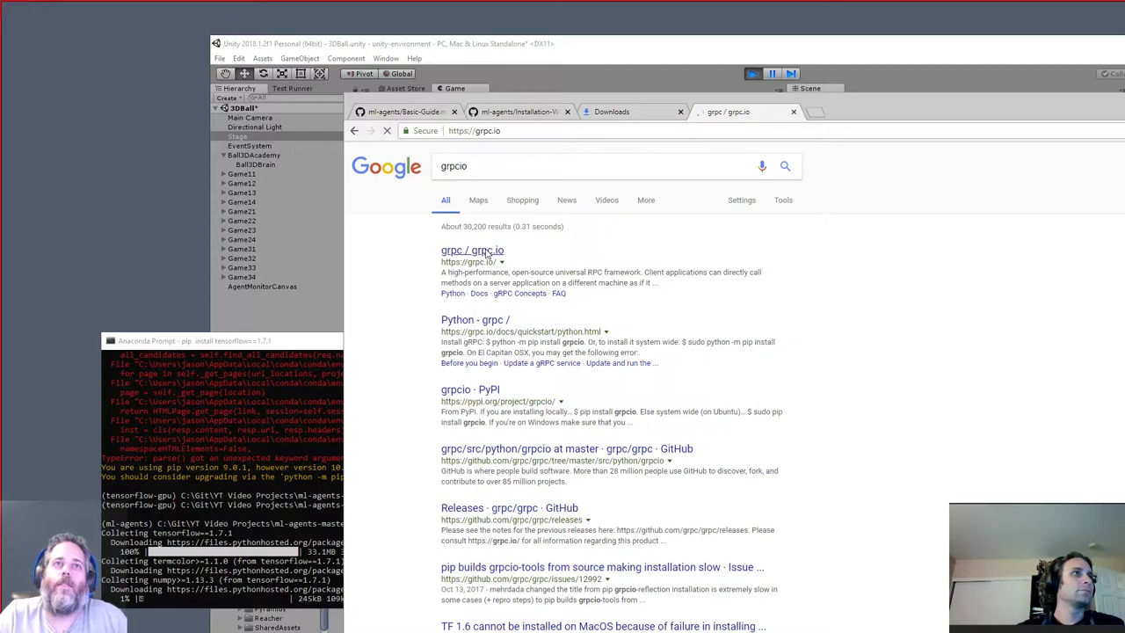
pyautogui.click(472, 249)
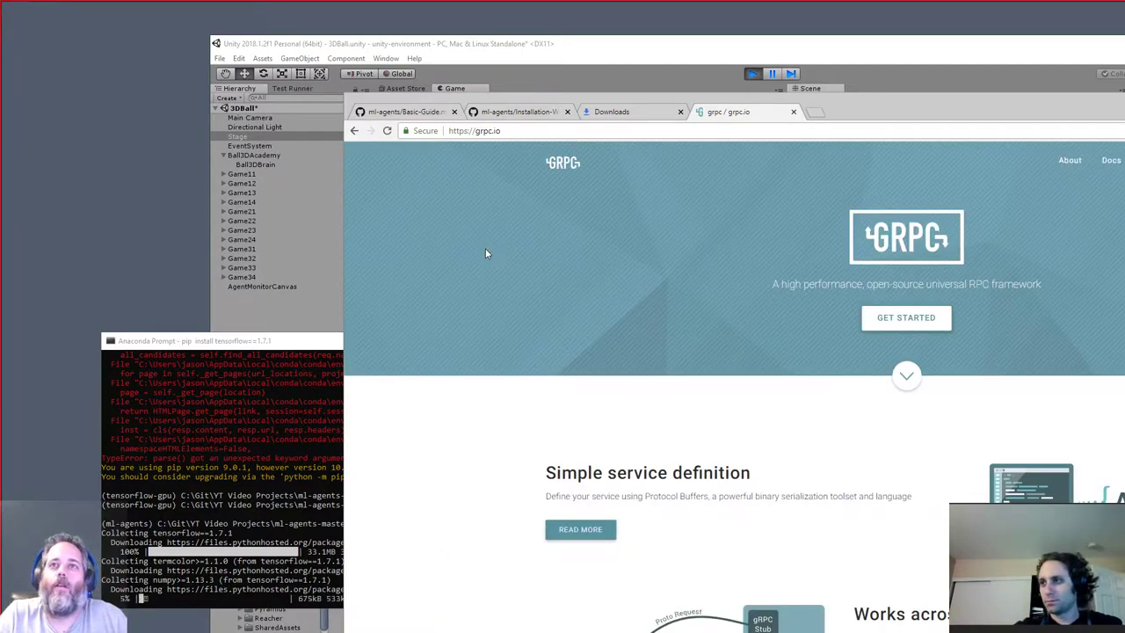
pyautogui.moveTo(479, 323)
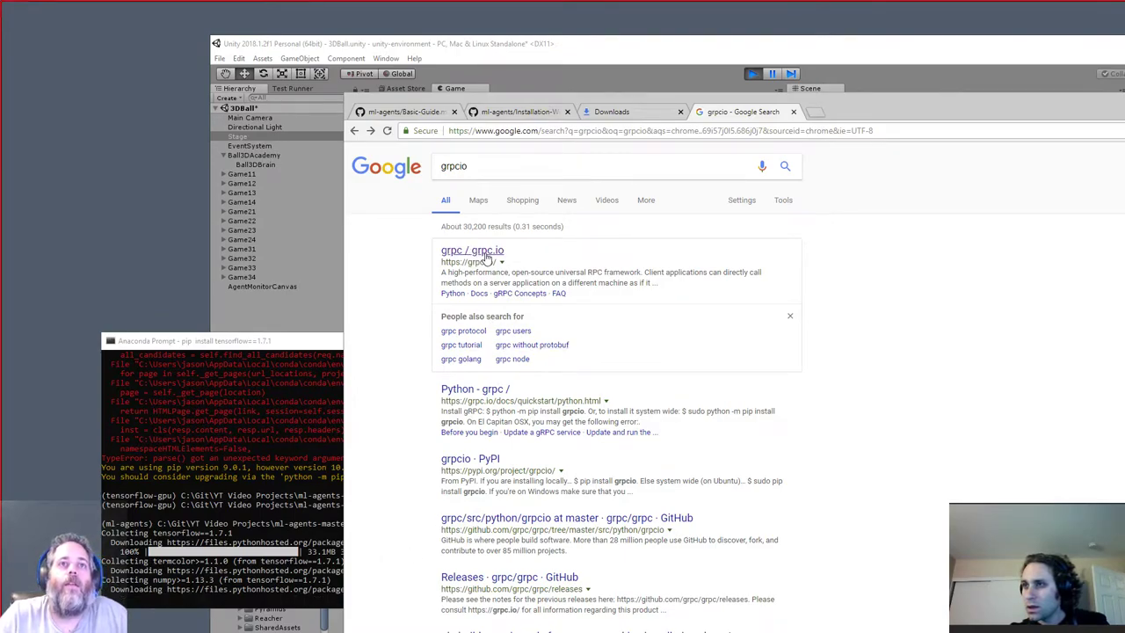
pyautogui.click(472, 251)
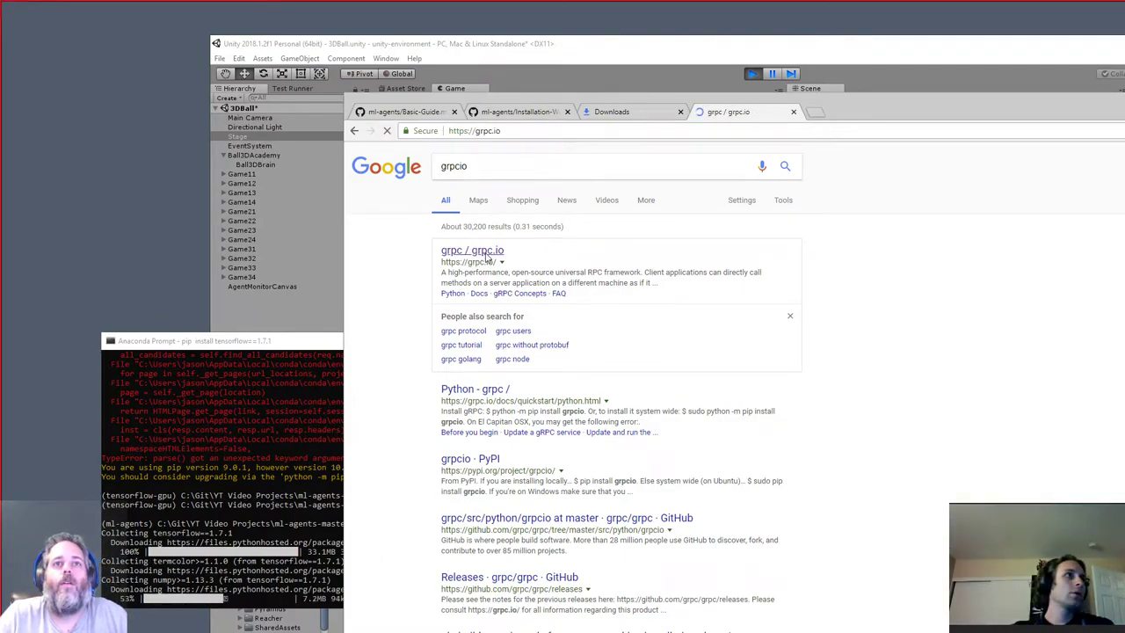
pyautogui.click(472, 249)
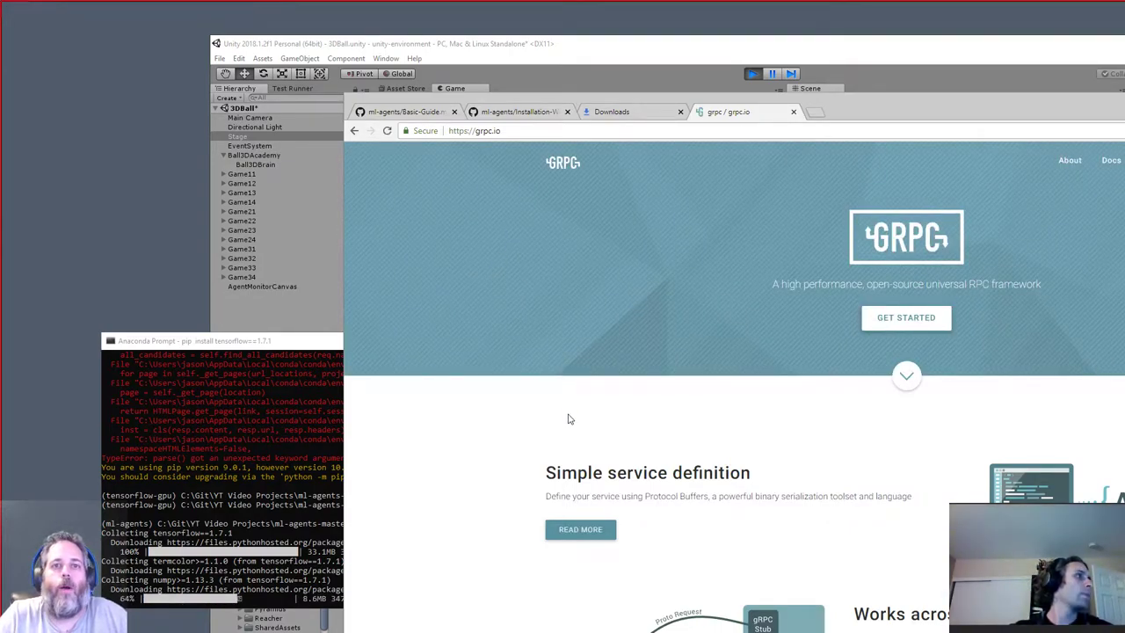
pyautogui.scroll(-3)
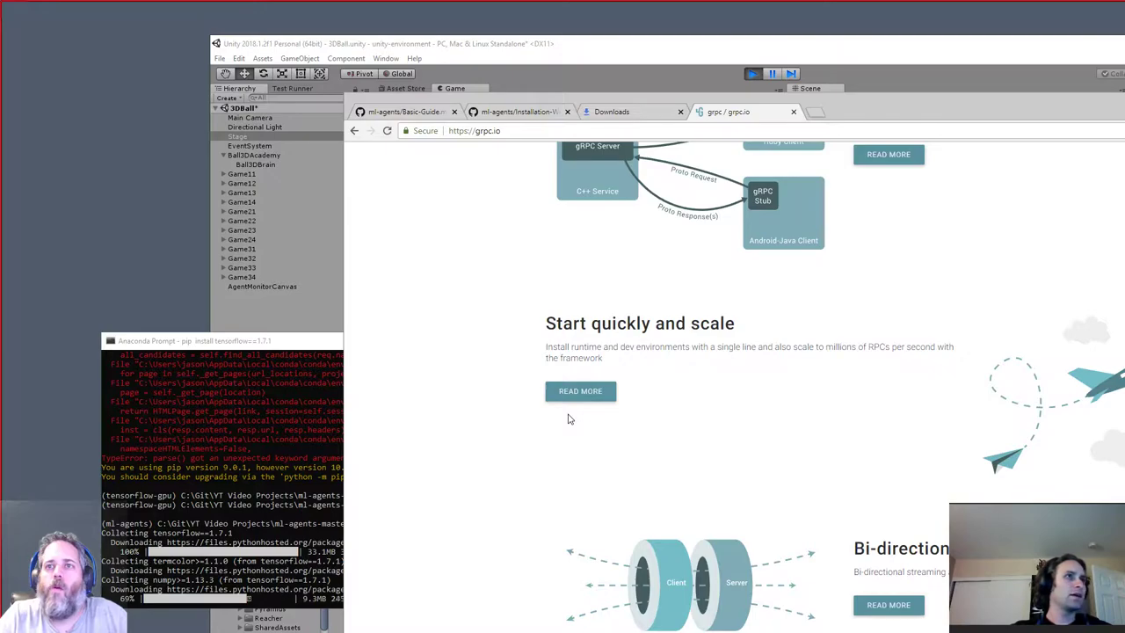
pyautogui.scroll(3)
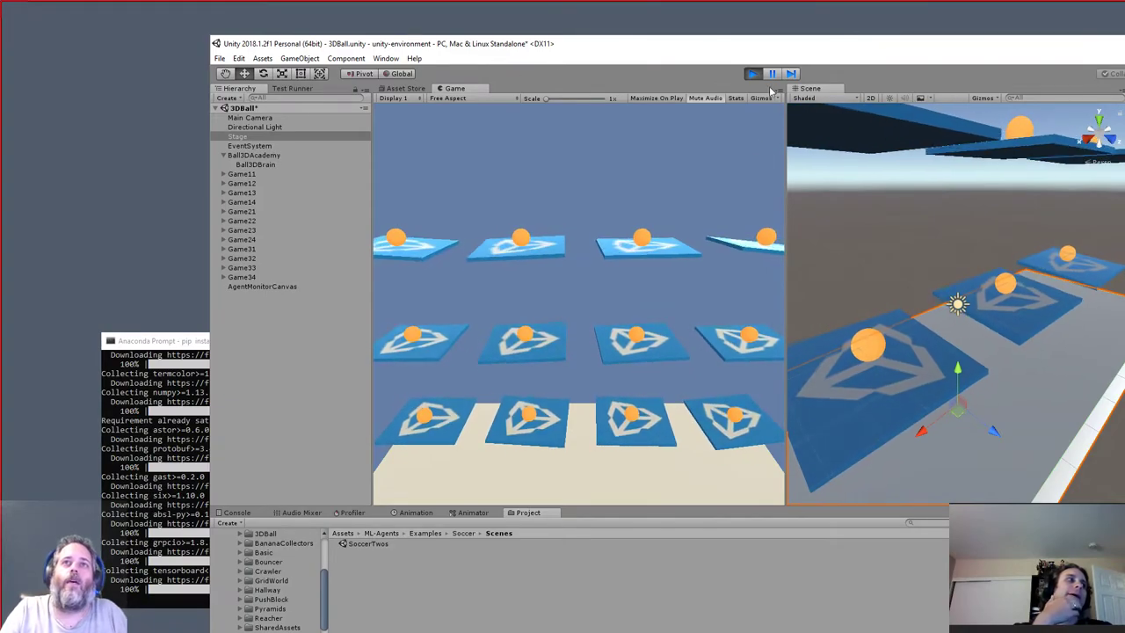
# - Stop and replay the 3DBall scene so the platforms balance from the start
pyautogui.click(754, 73)
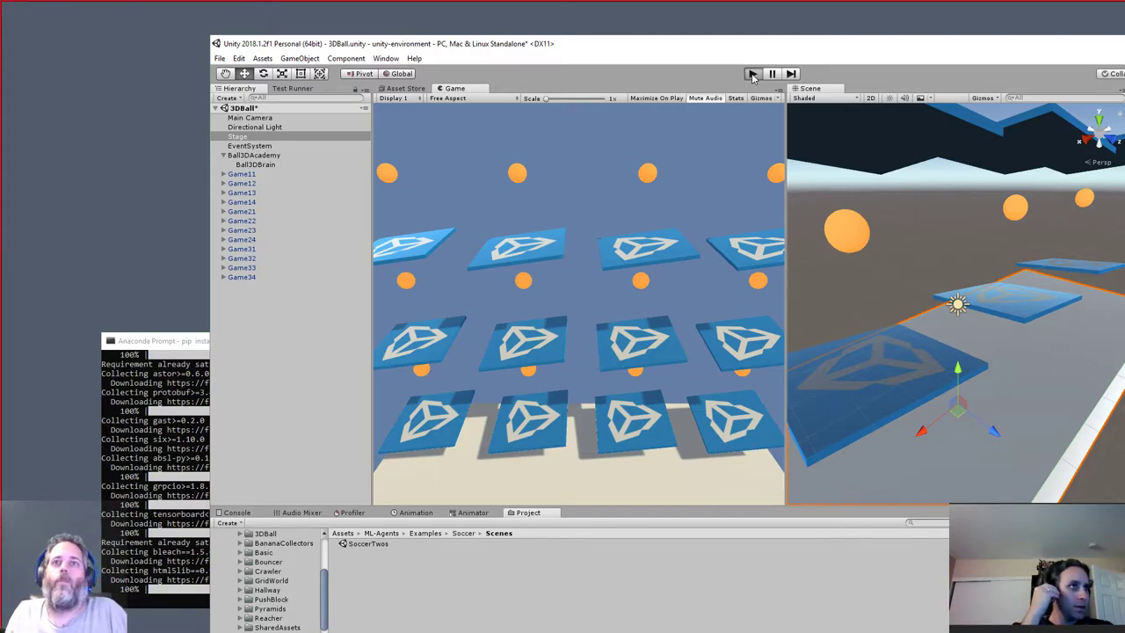
pyautogui.click(753, 73)
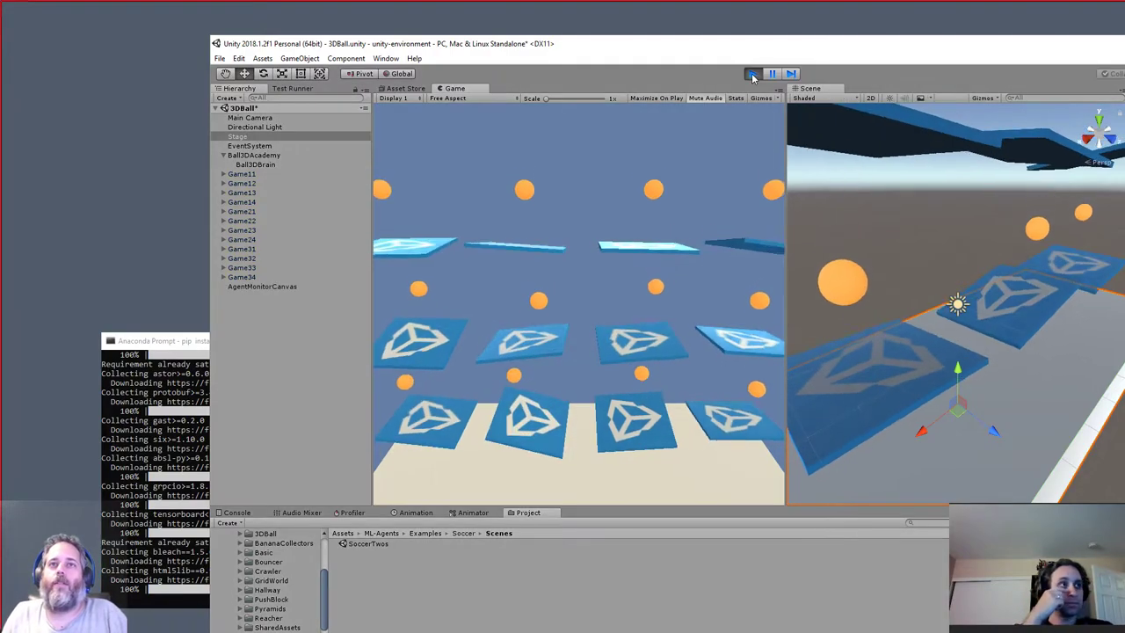
pyautogui.click(753, 73)
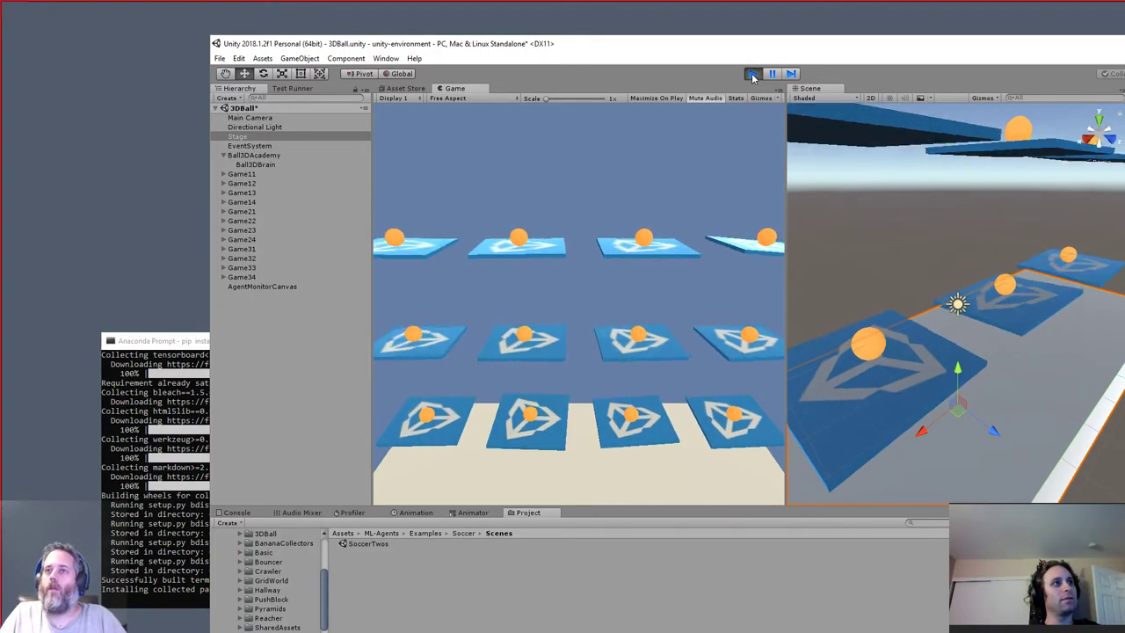
pyautogui.click(754, 73)
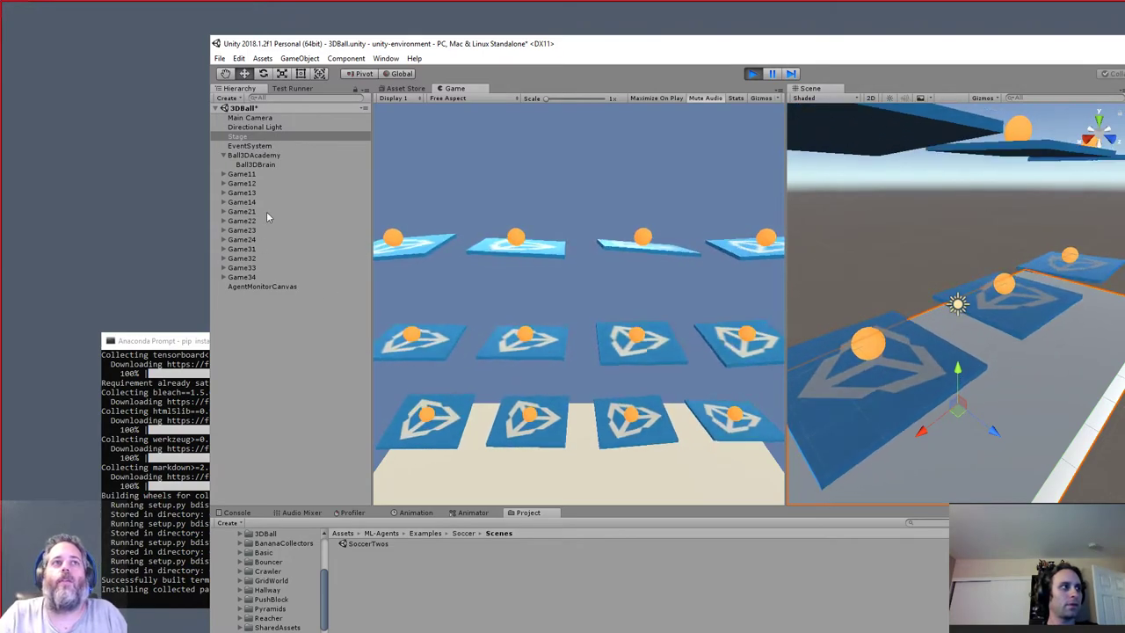
pyautogui.click(255, 164)
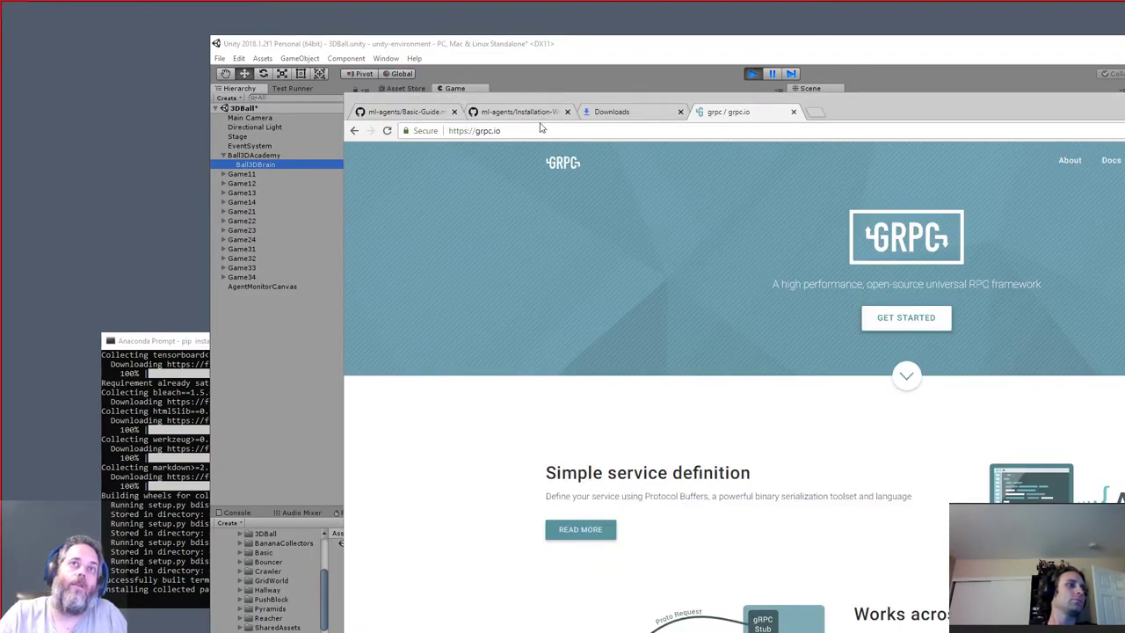
# - Bring the Chrome window with the grpc.io tab in front of Unity
pyautogui.click(519, 110)
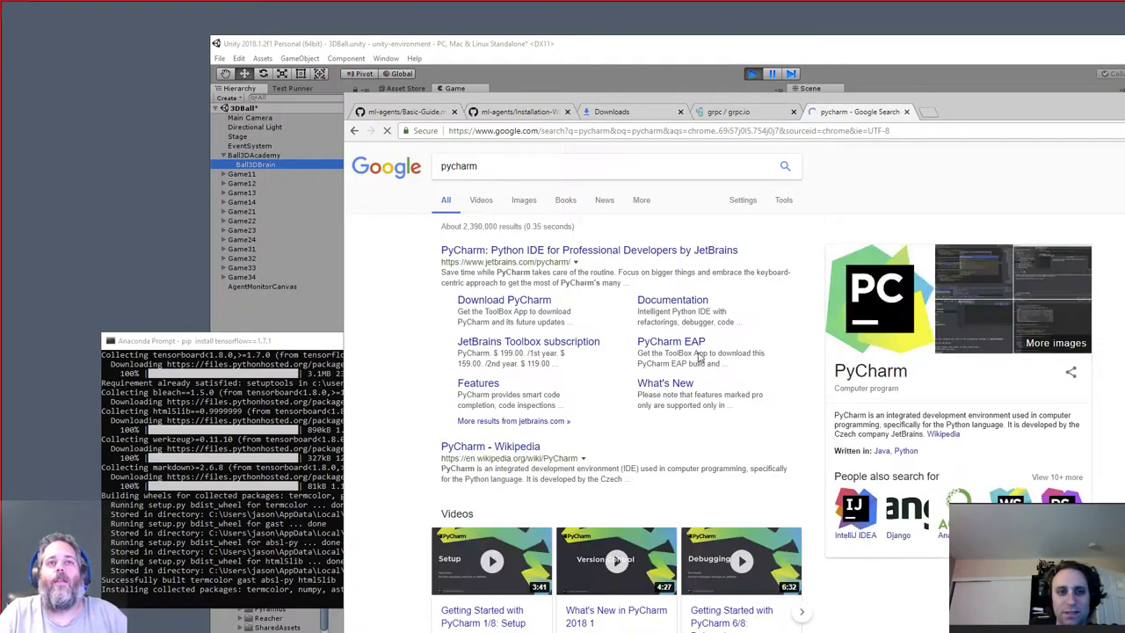
pyautogui.moveTo(554, 280)
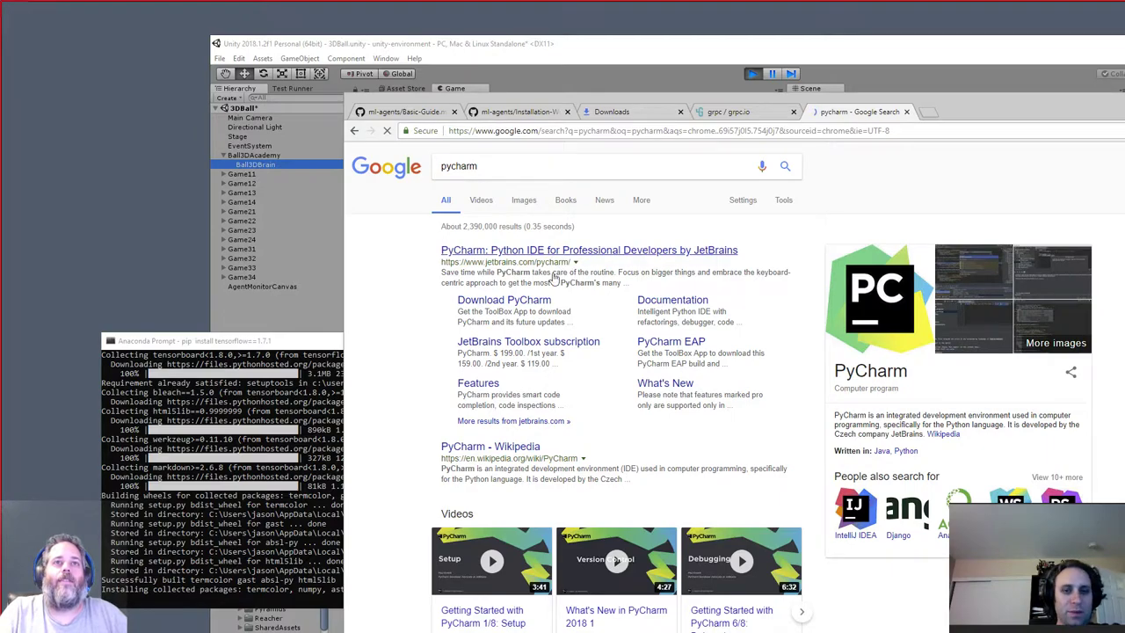
# - Save the PyCharm Community 2018.1.4 Windows installer from the JetBrains download page
pyautogui.click(588, 249)
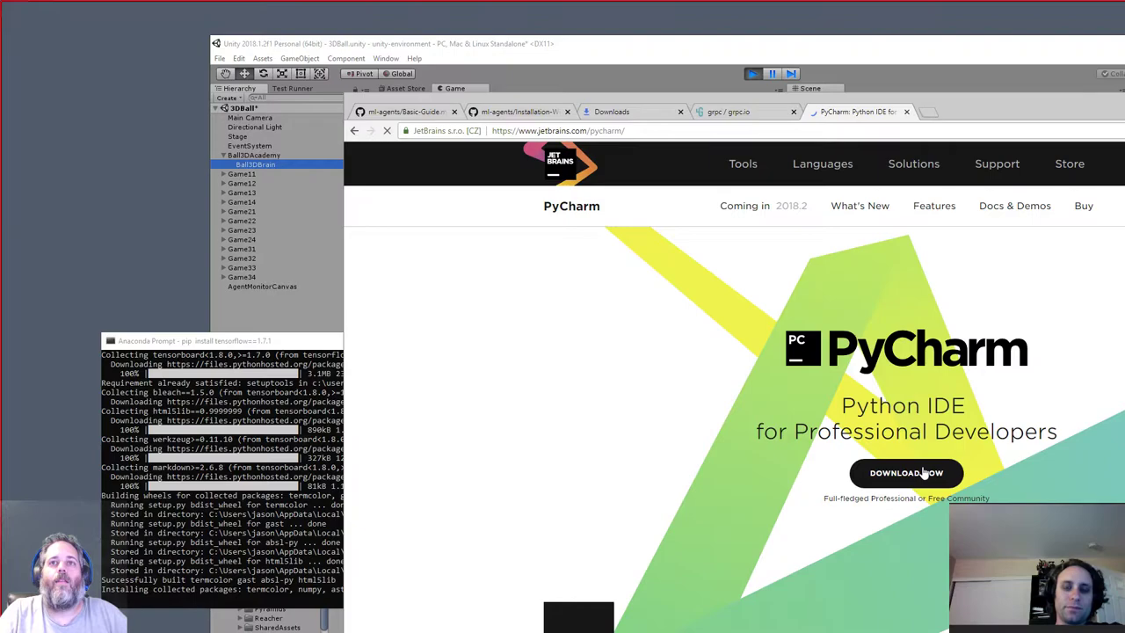
pyautogui.click(906, 473)
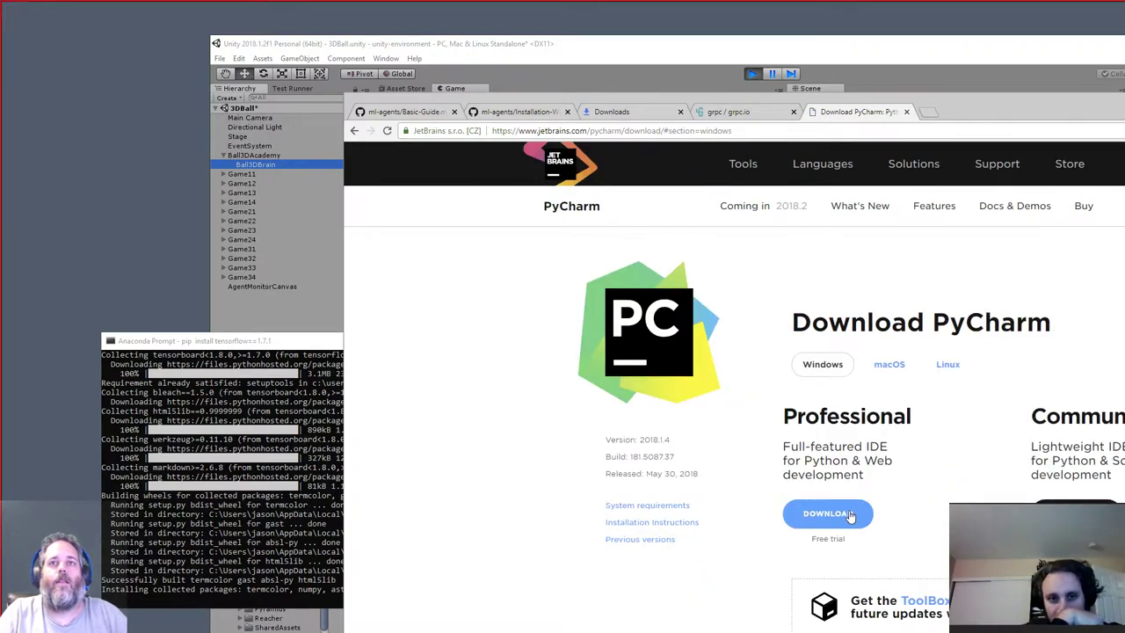
pyautogui.click(828, 513)
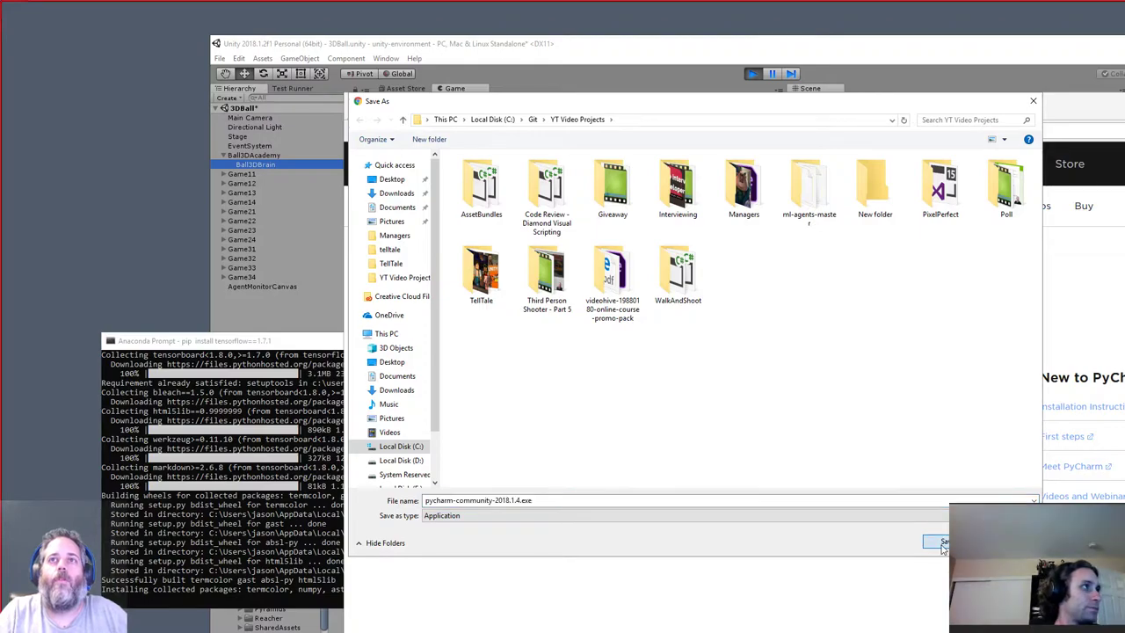
pyautogui.click(936, 541)
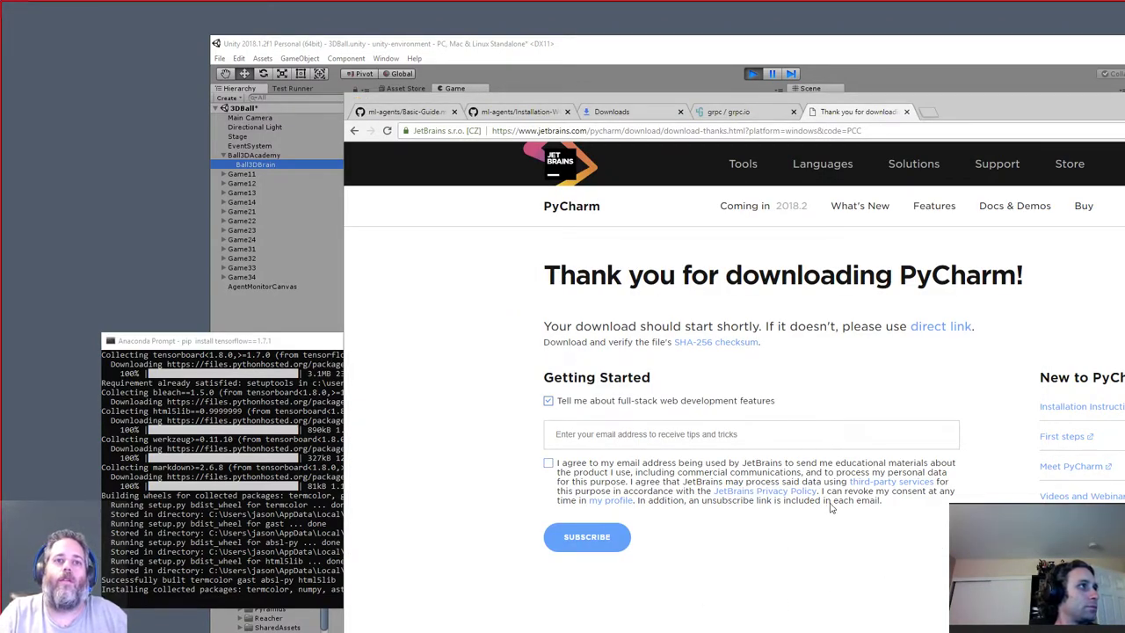